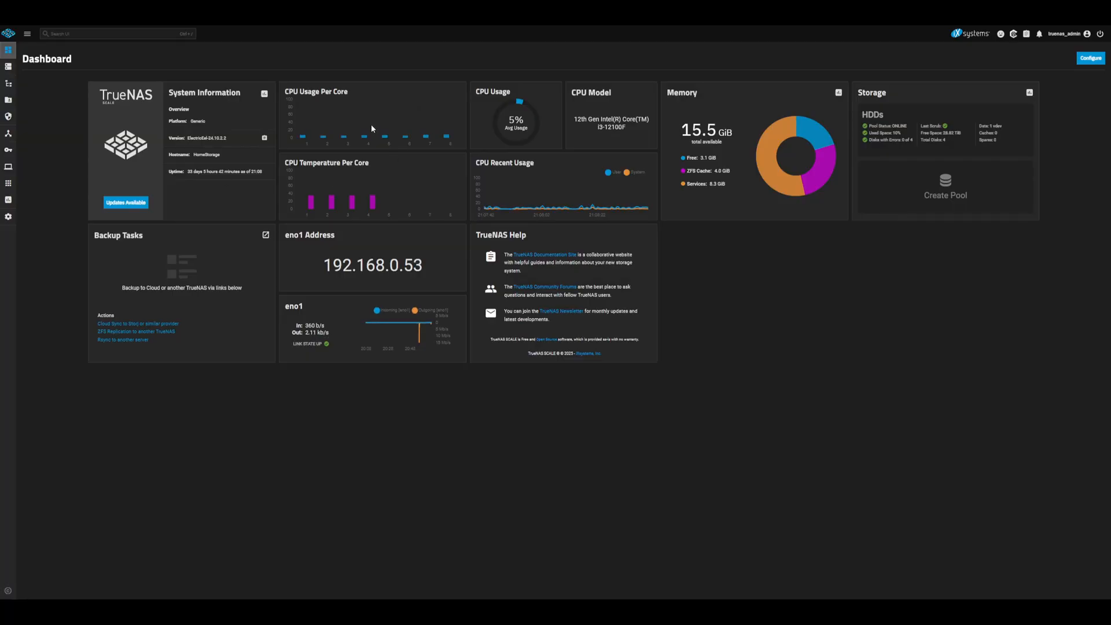
left_click(8, 183)
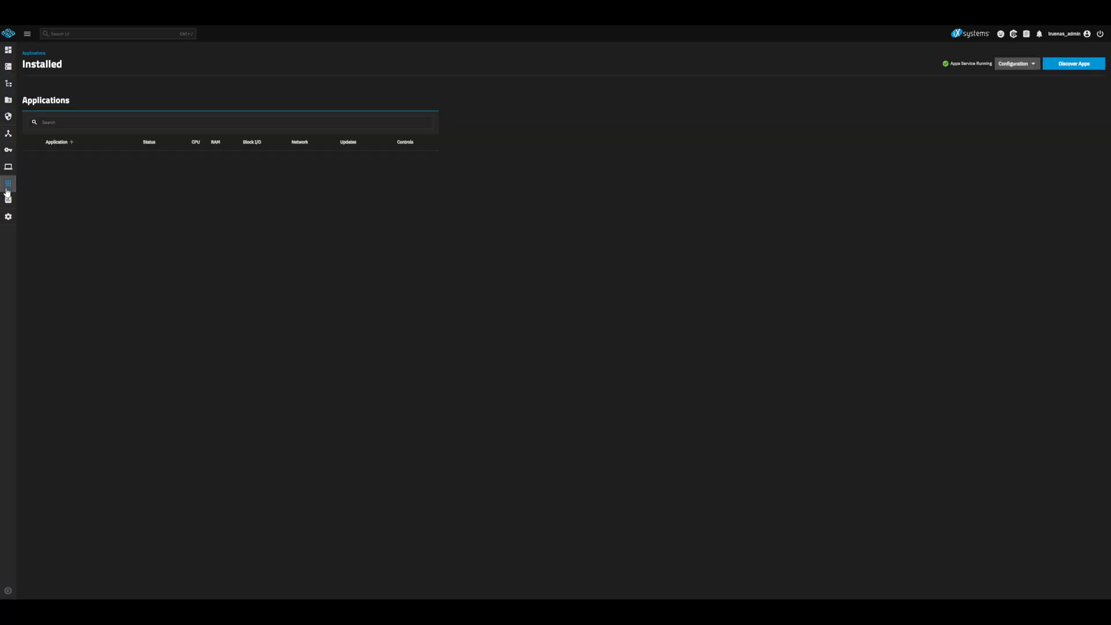
left_click(1073, 64)
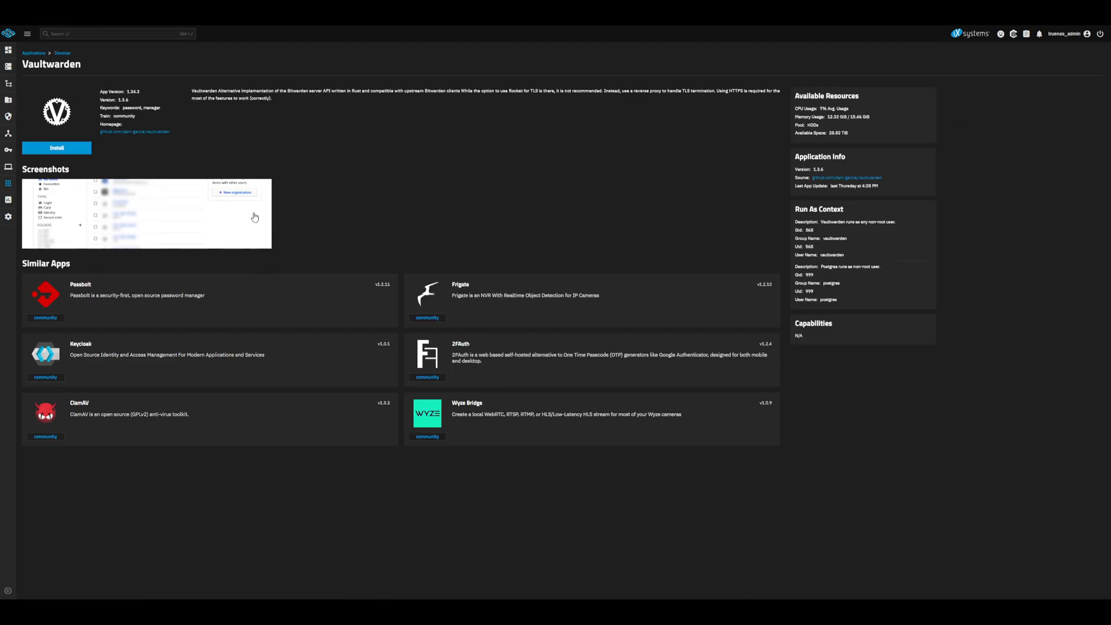
left_click(56, 148)
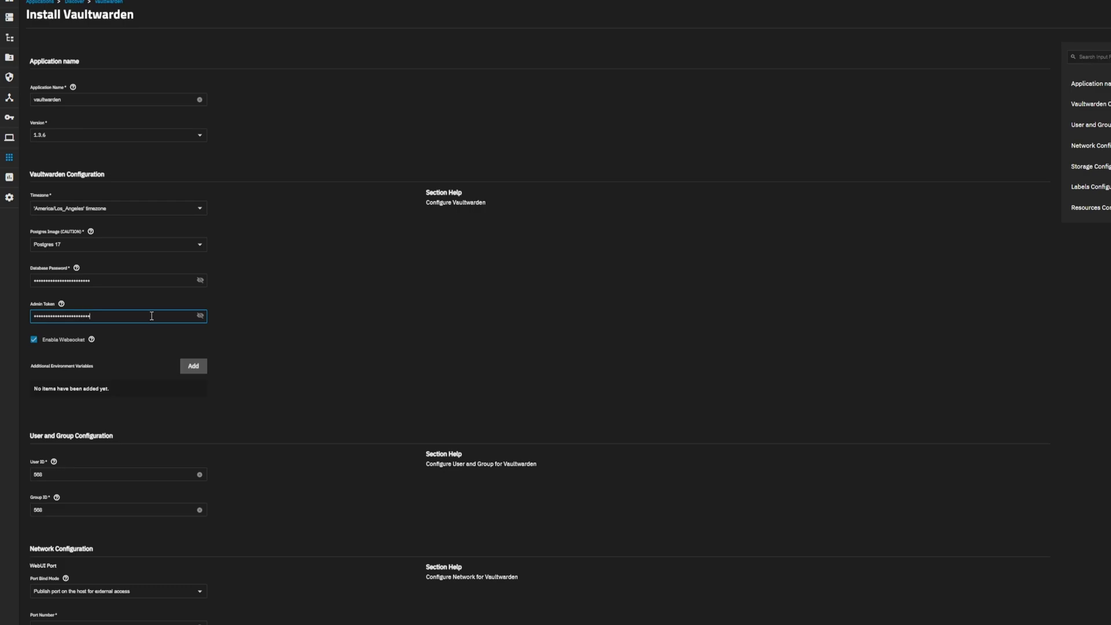
scroll("down", 3)
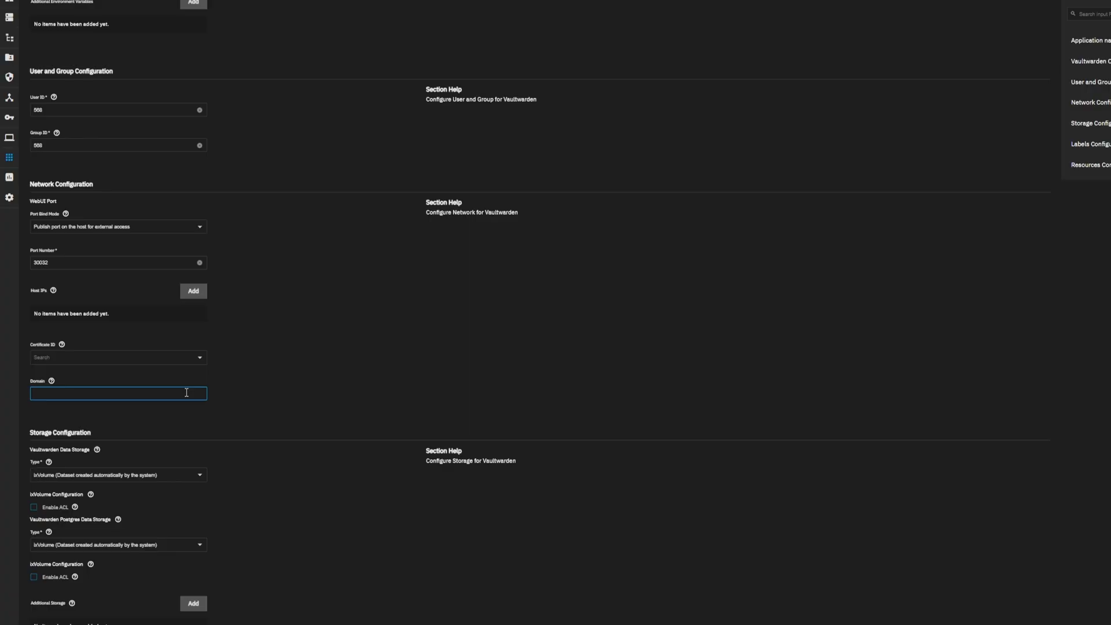
left_click(117, 392)
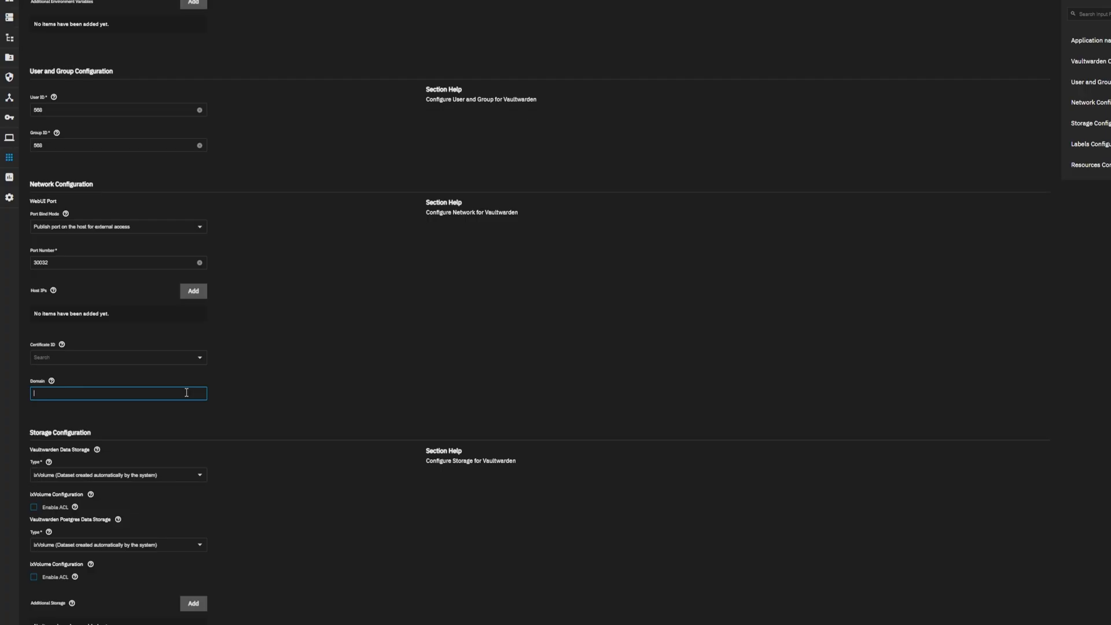
type("https://bitwarden.transwarphub.com")
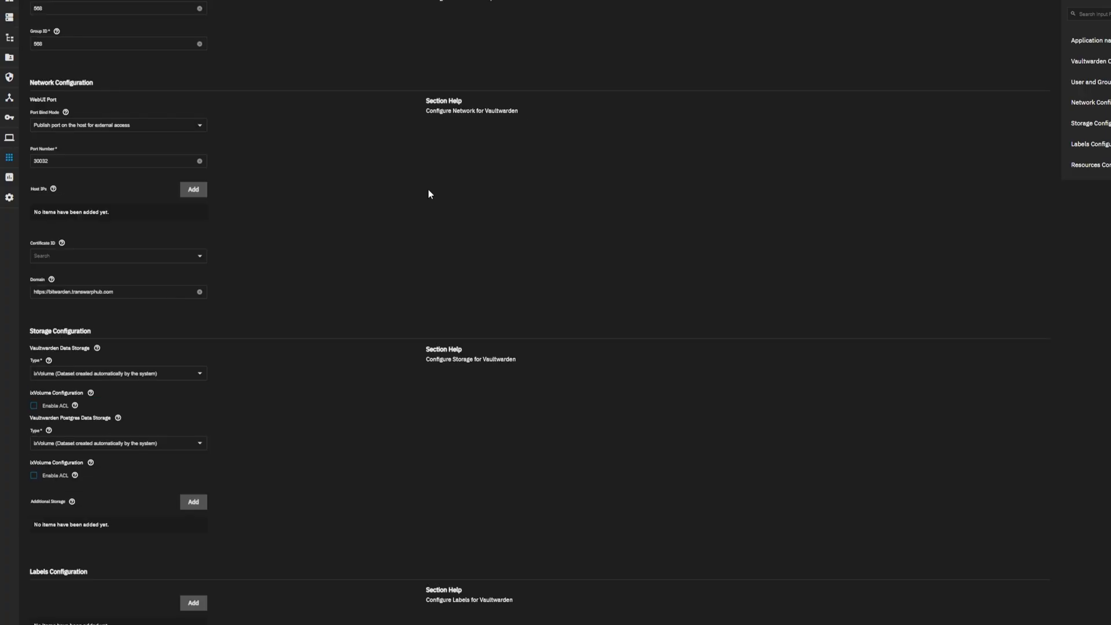
mouse_move(448, 208)
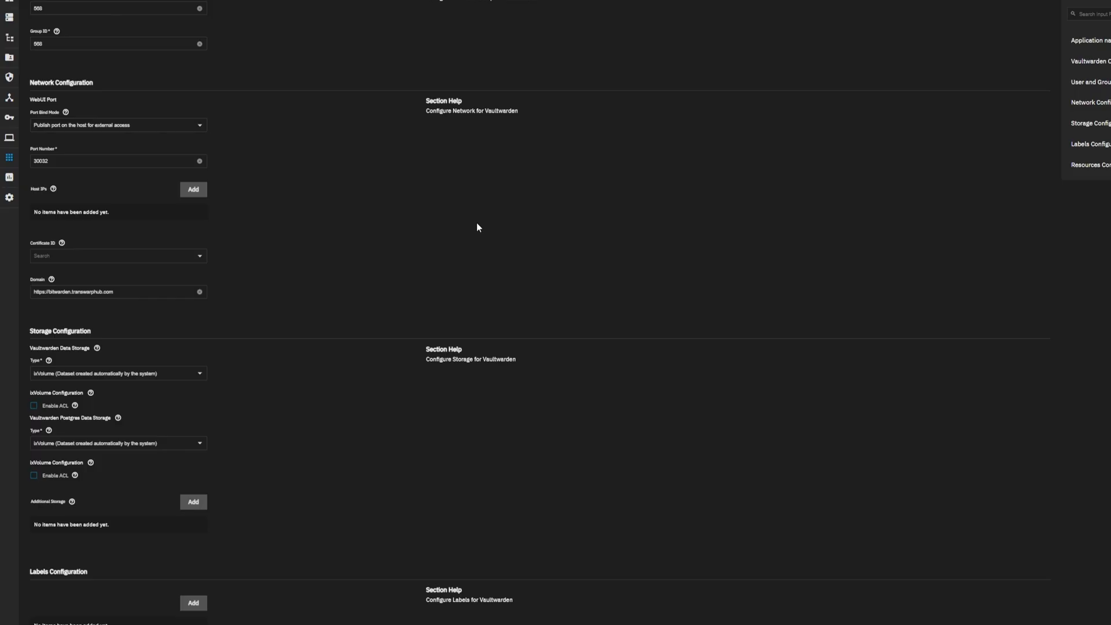
scroll("down", 3)
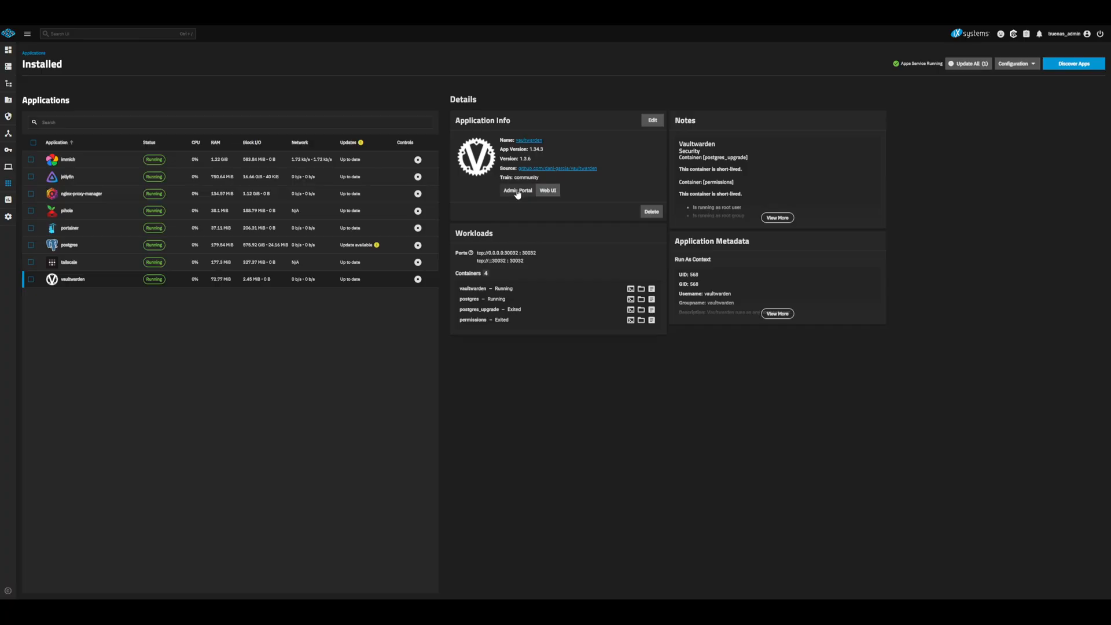
Open the Admin Portal for the installed Vaultwarden app.
left_click(517, 190)
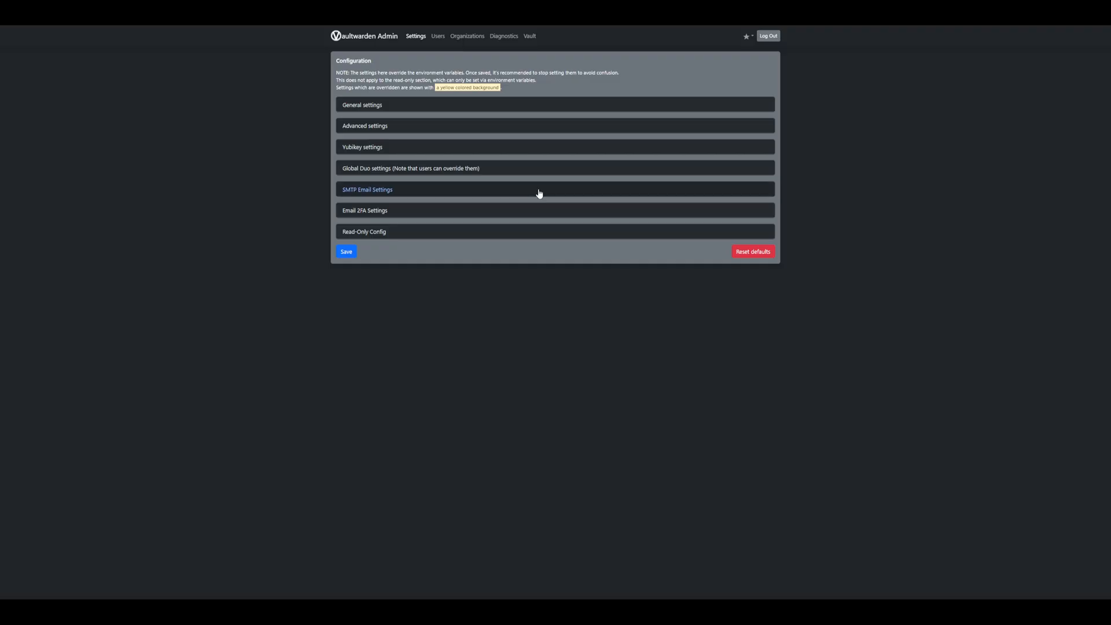
Expand the SMTP Email Settings section on the Vaultwarden Settings page.
left_click(367, 189)
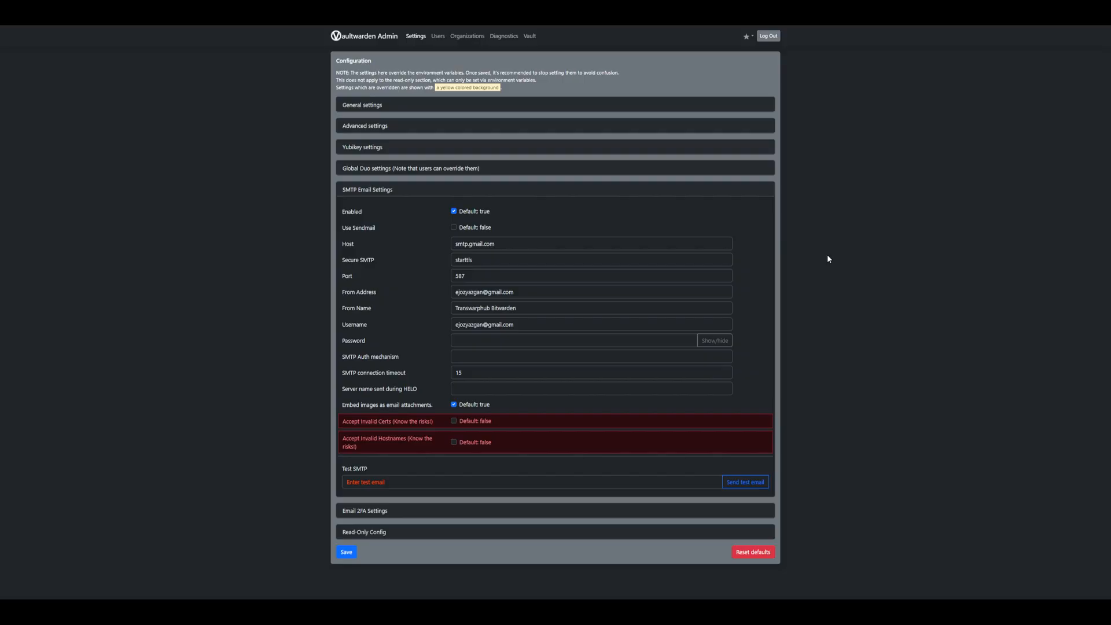
mouse_move(821, 299)
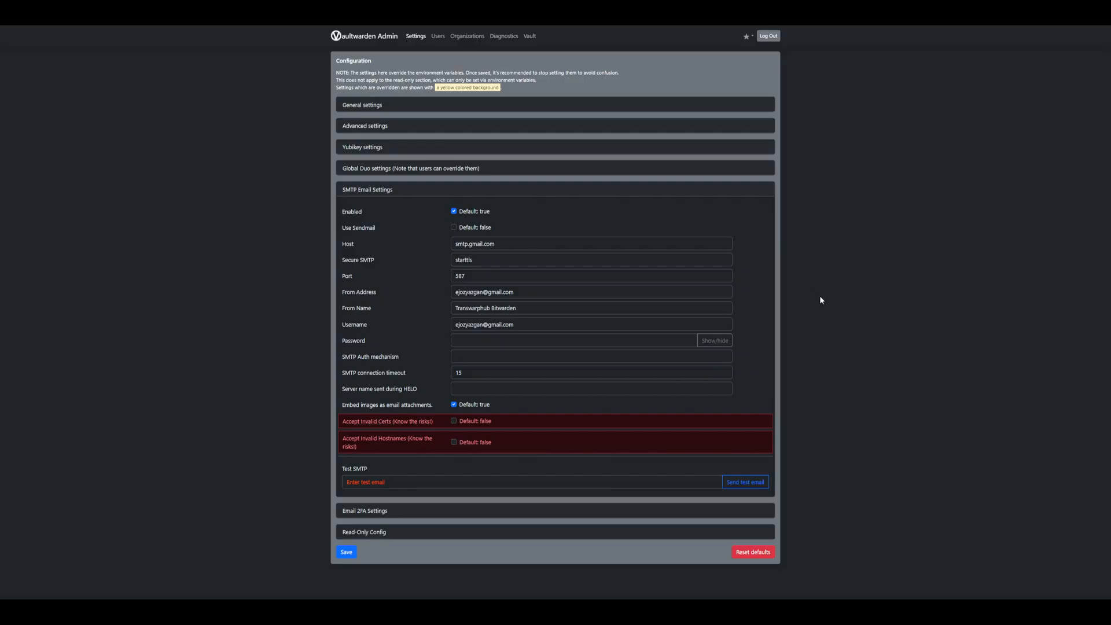
mouse_move(266, 256)
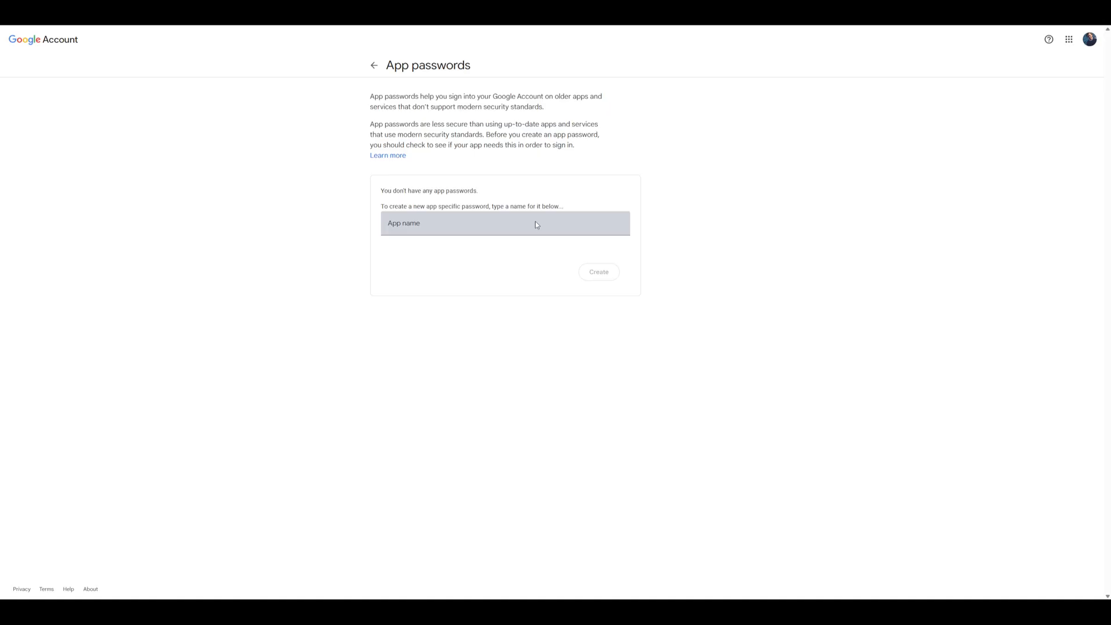
Generate a Google app password and select the 16-character code to copy.
left_click(597, 271)
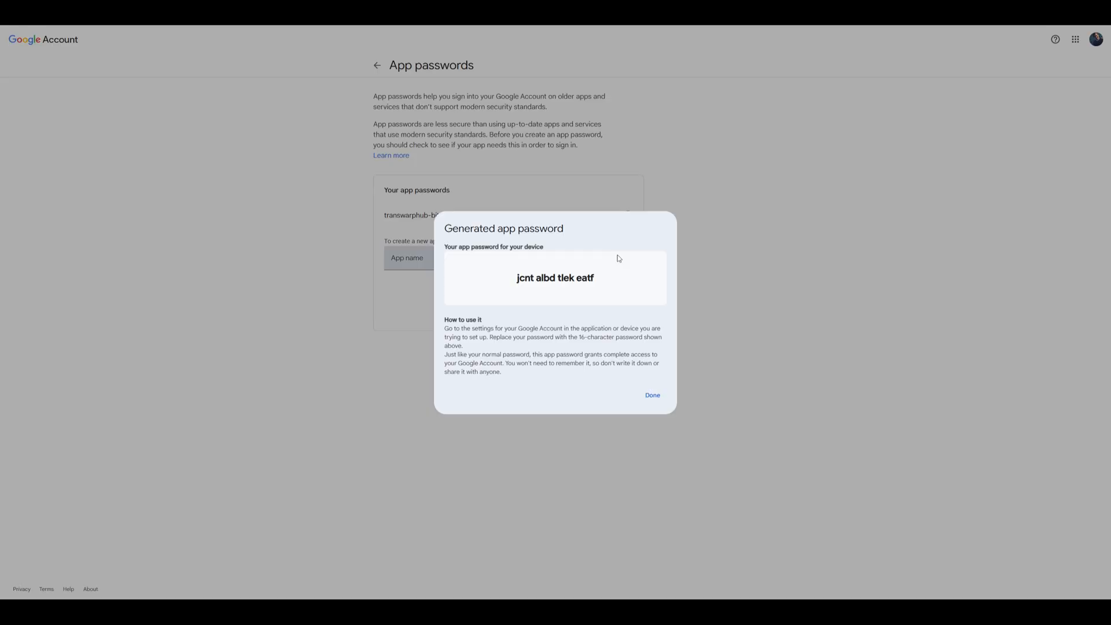
mouse_move(523, 288)
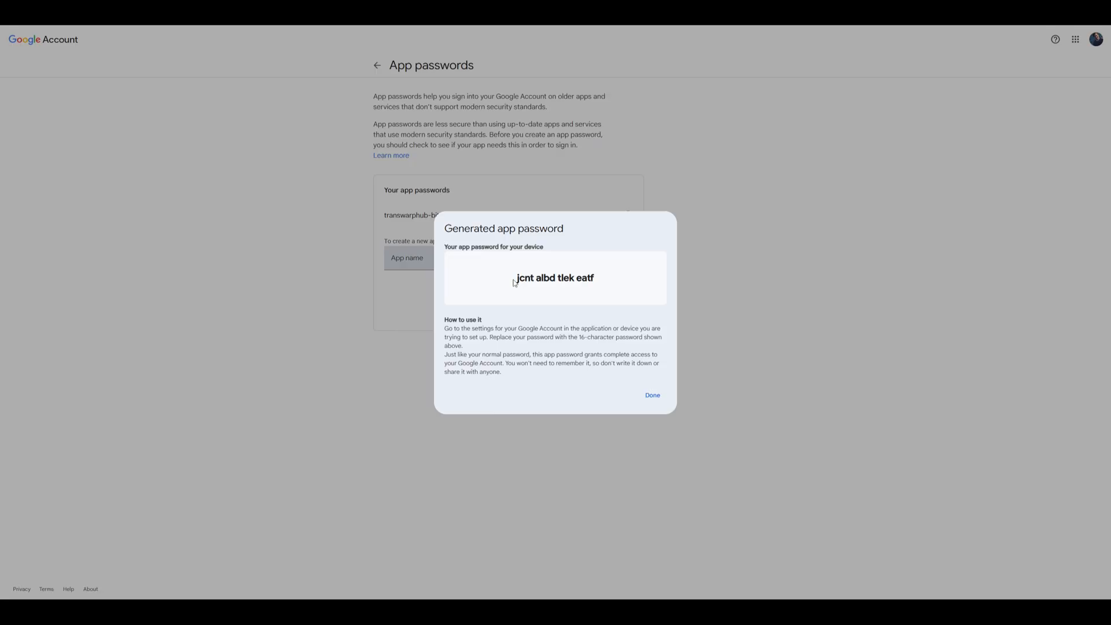
double_click(555, 278)
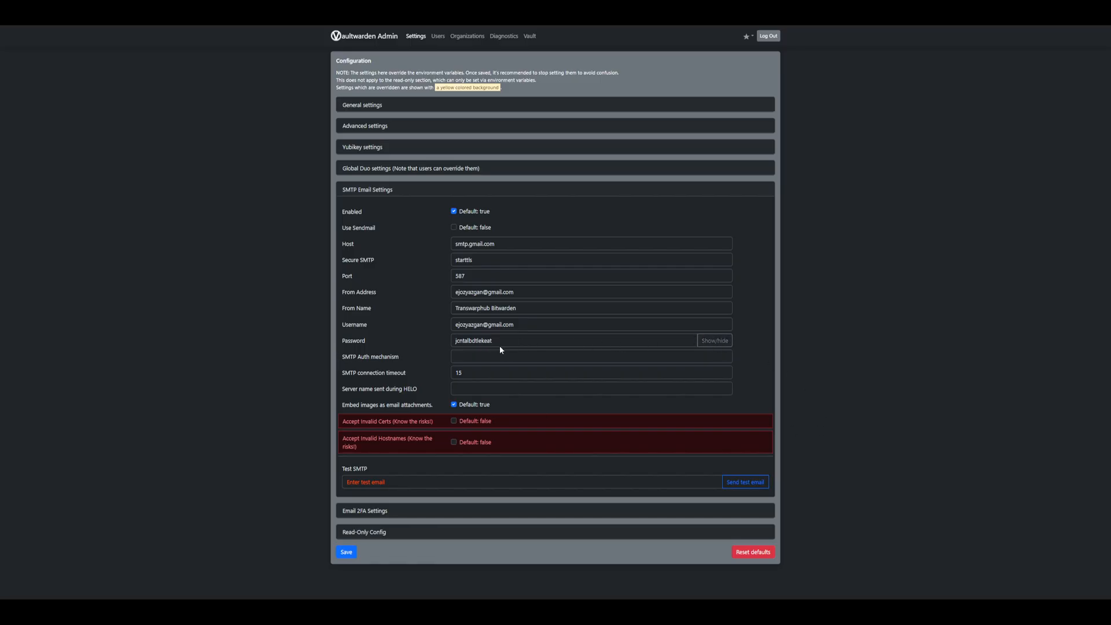
mouse_move(400, 261)
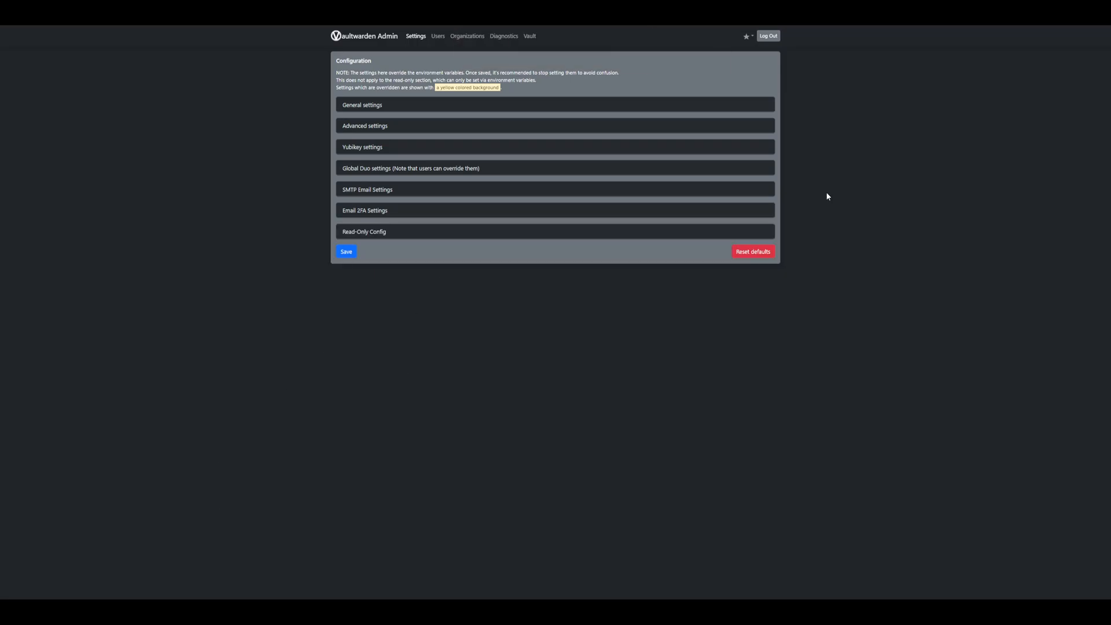
Reopen SMTP Email Settings and enter a Test SMTP recipient address.
left_click(367, 189)
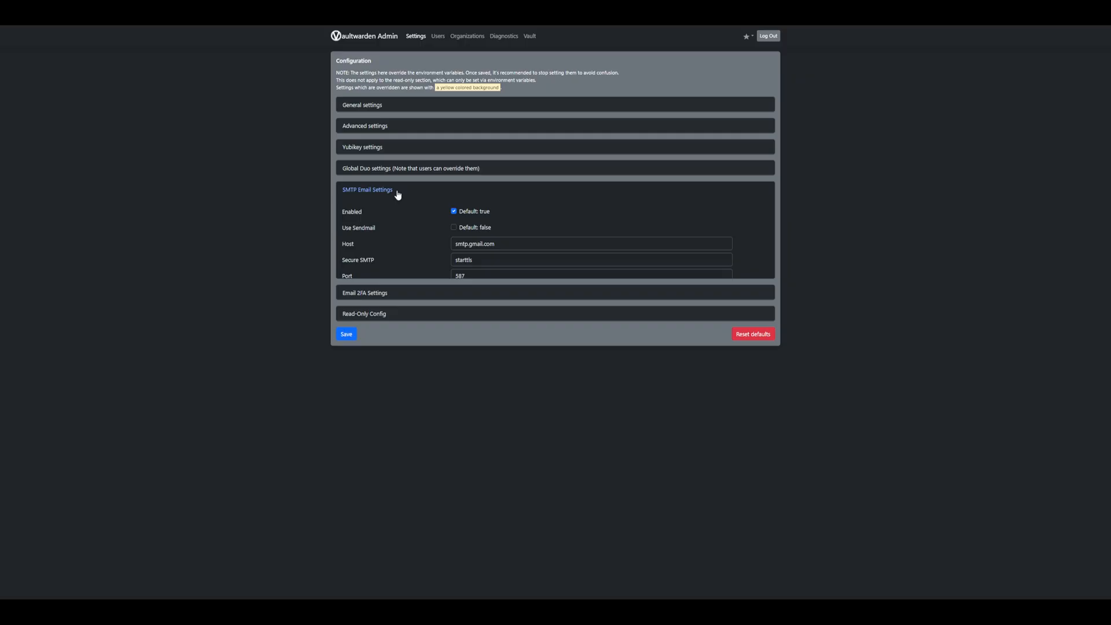
left_click(367, 189)
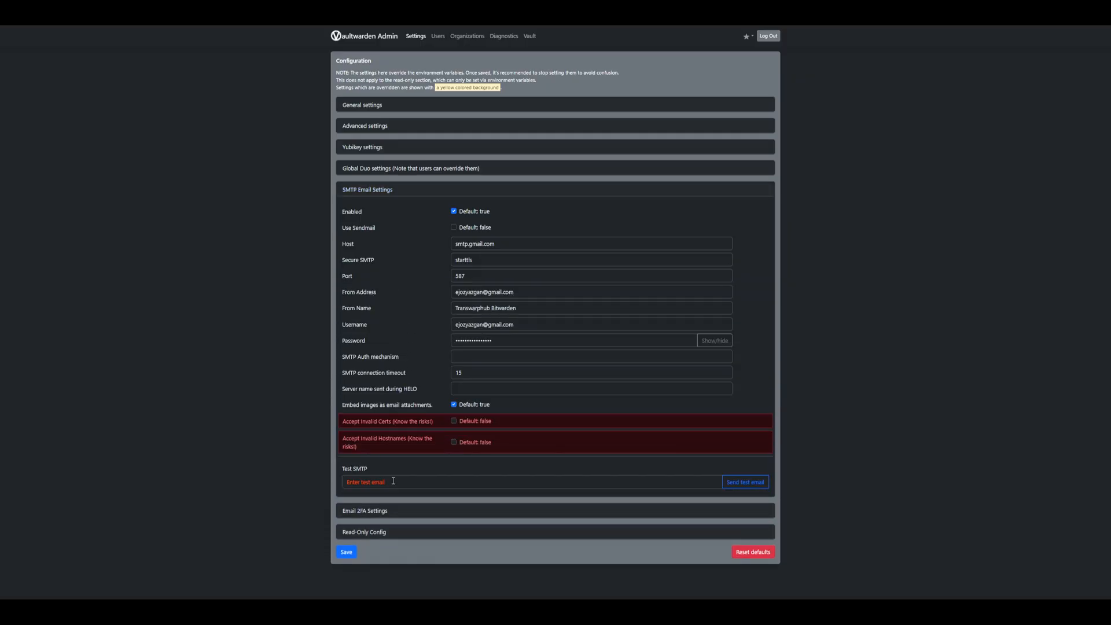
left_click(744, 482)
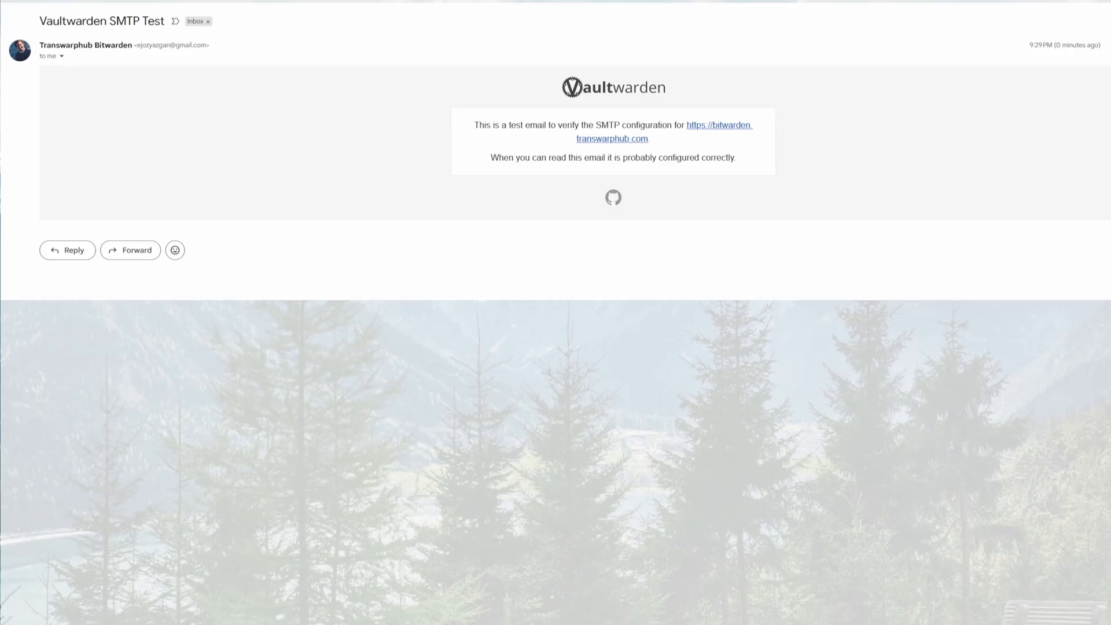
mouse_move(466, 74)
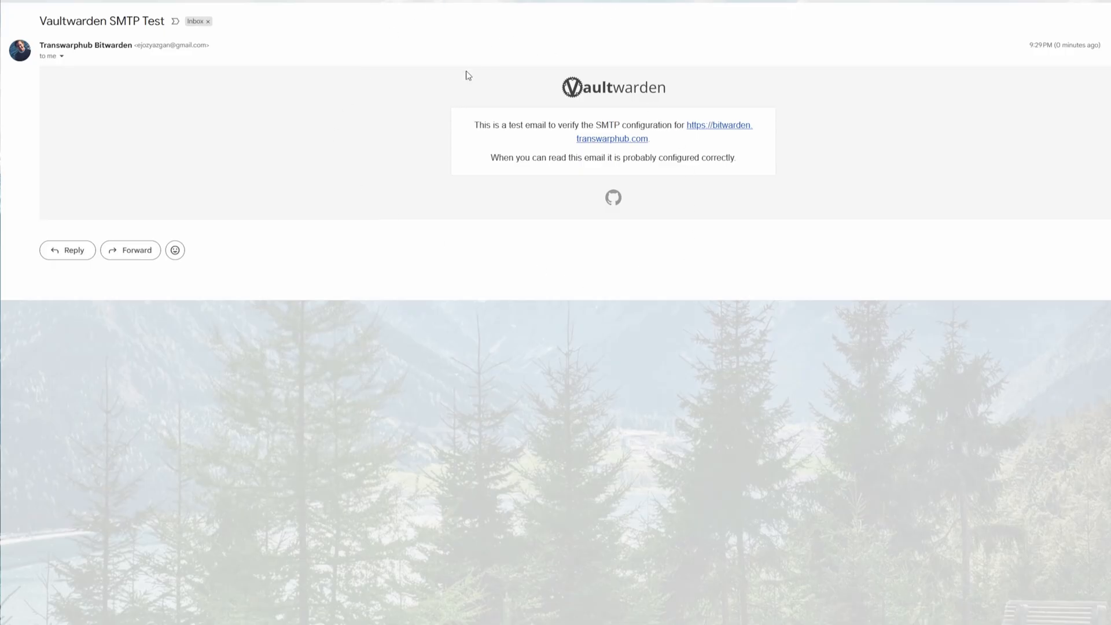
mouse_move(324, 13)
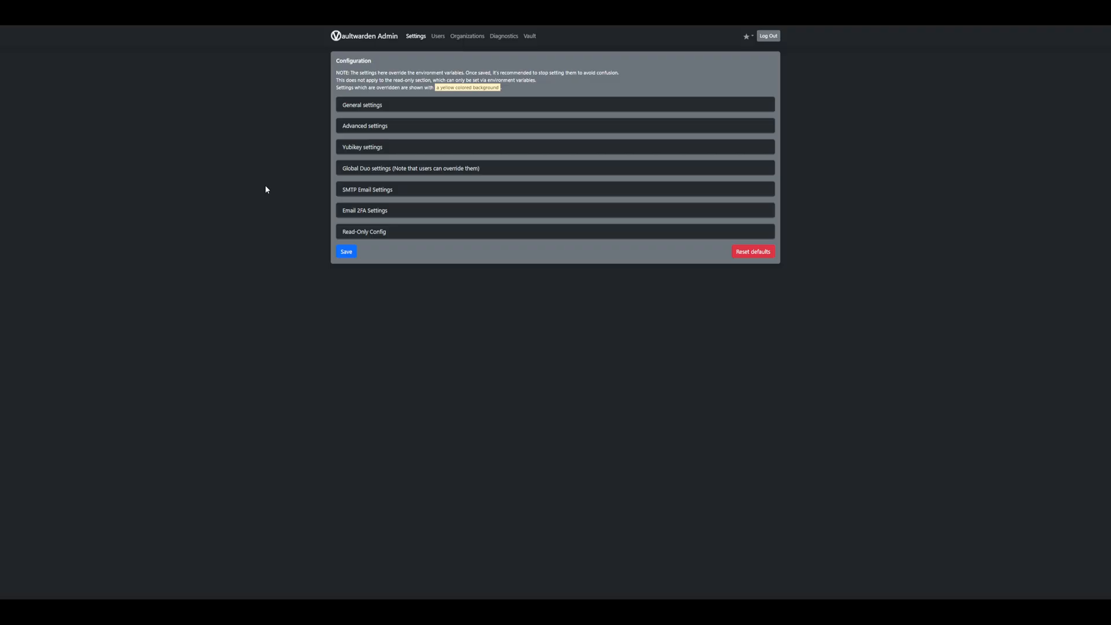
mouse_move(280, 152)
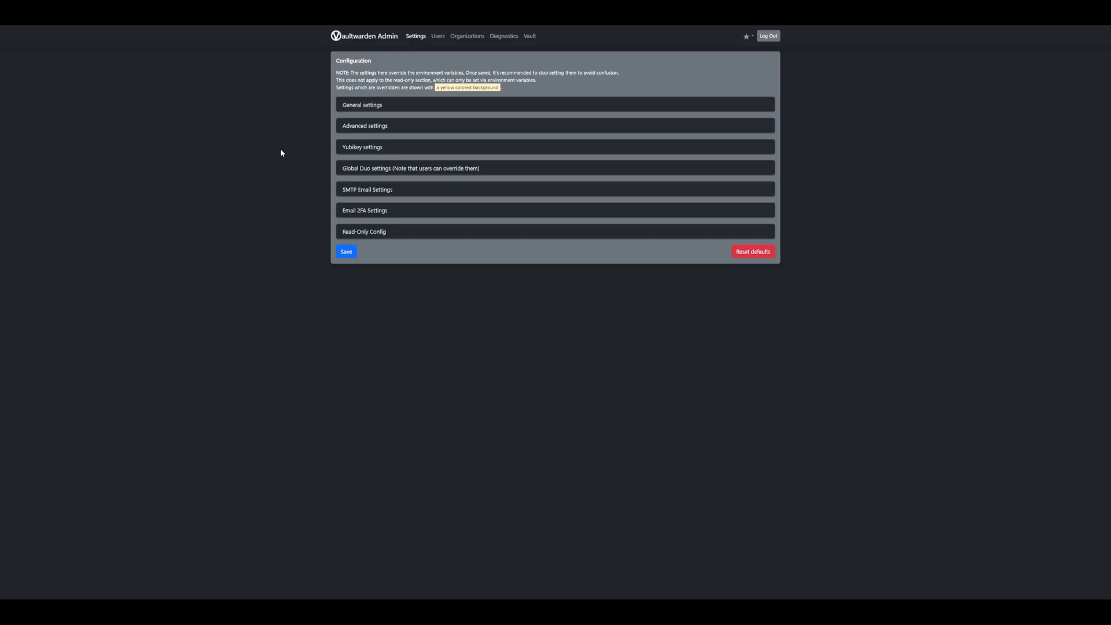
mouse_move(273, 137)
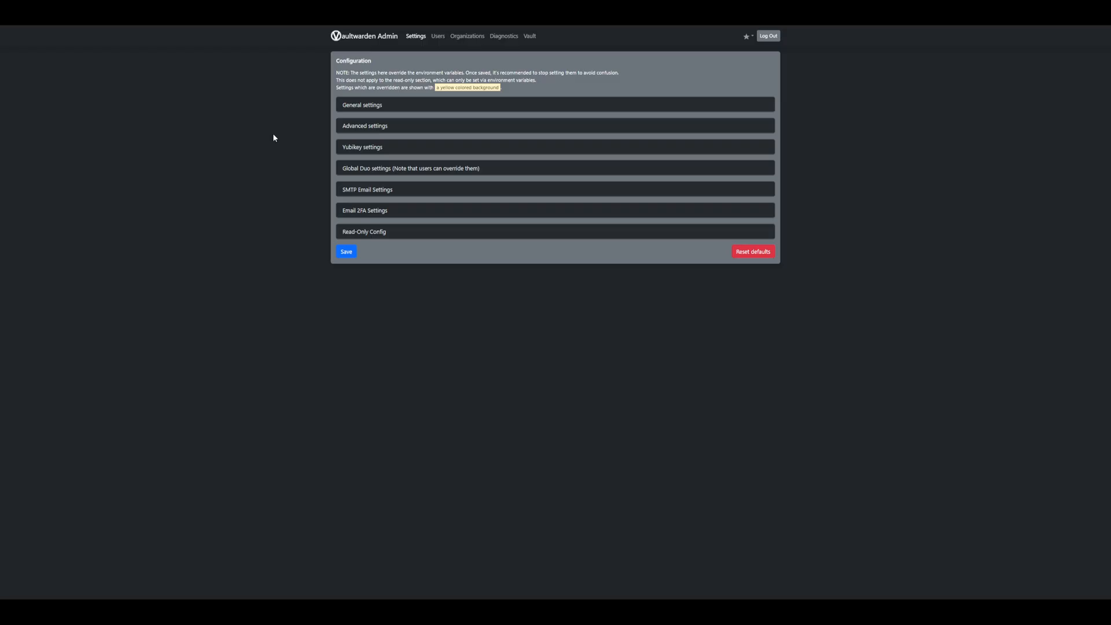
mouse_move(442, 48)
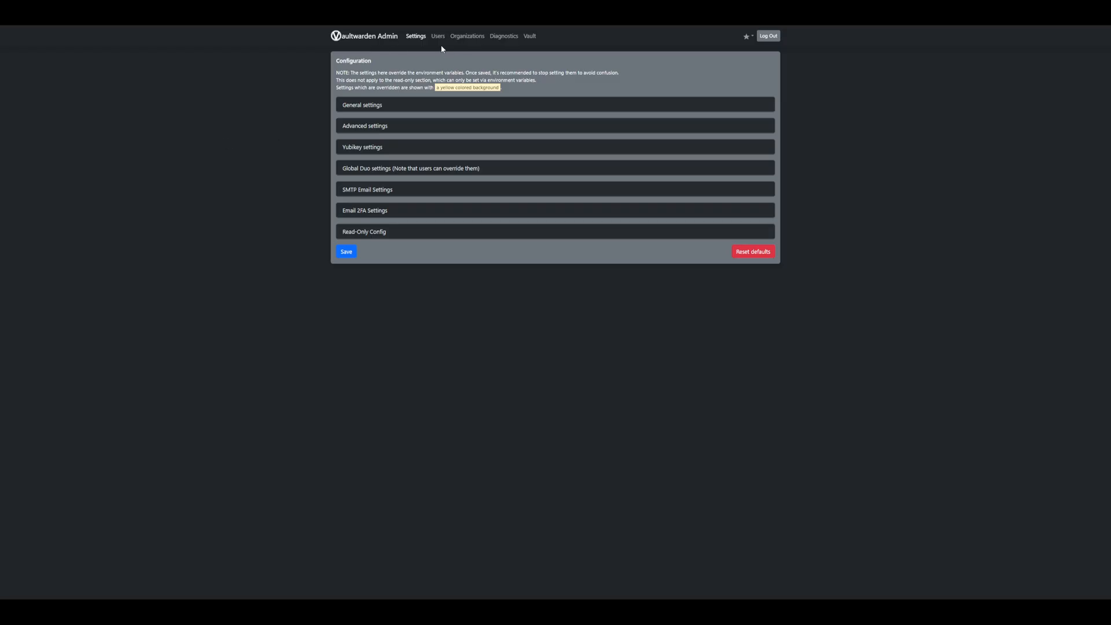
Open the Users tab listing registered users and the Invite User form.
left_click(438, 36)
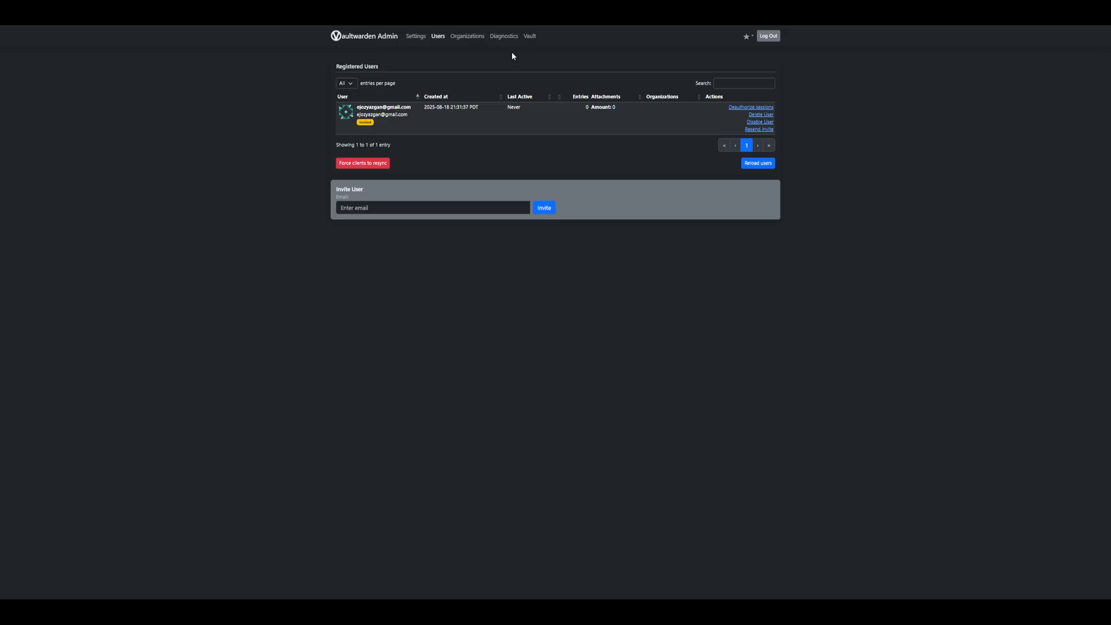
mouse_move(515, 63)
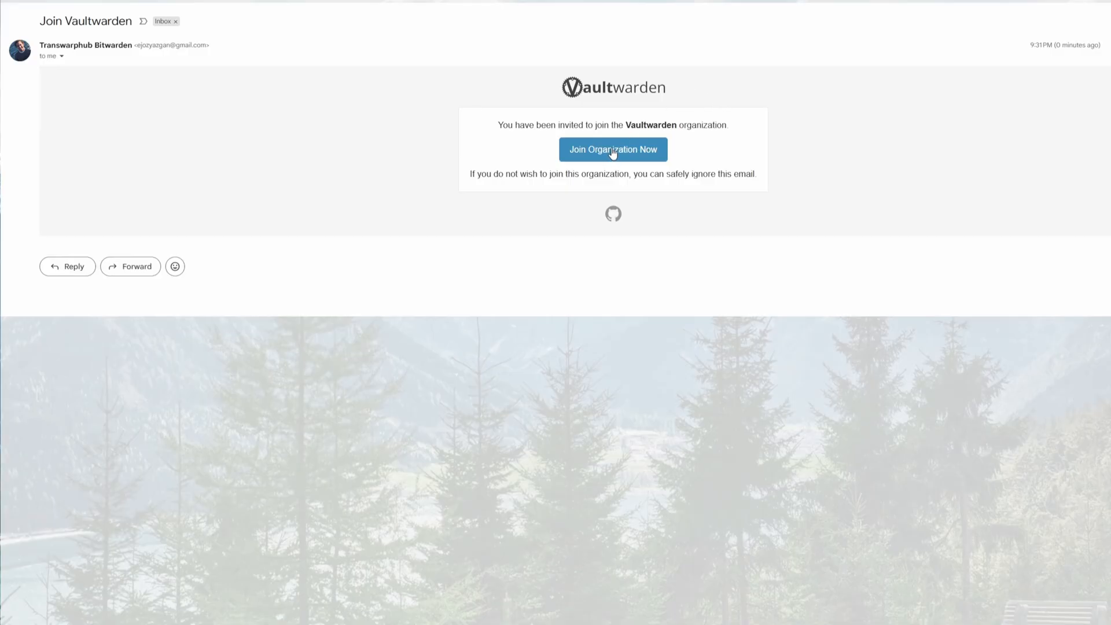
Join the organization from the email link and create the account with a master password.
left_click(612, 149)
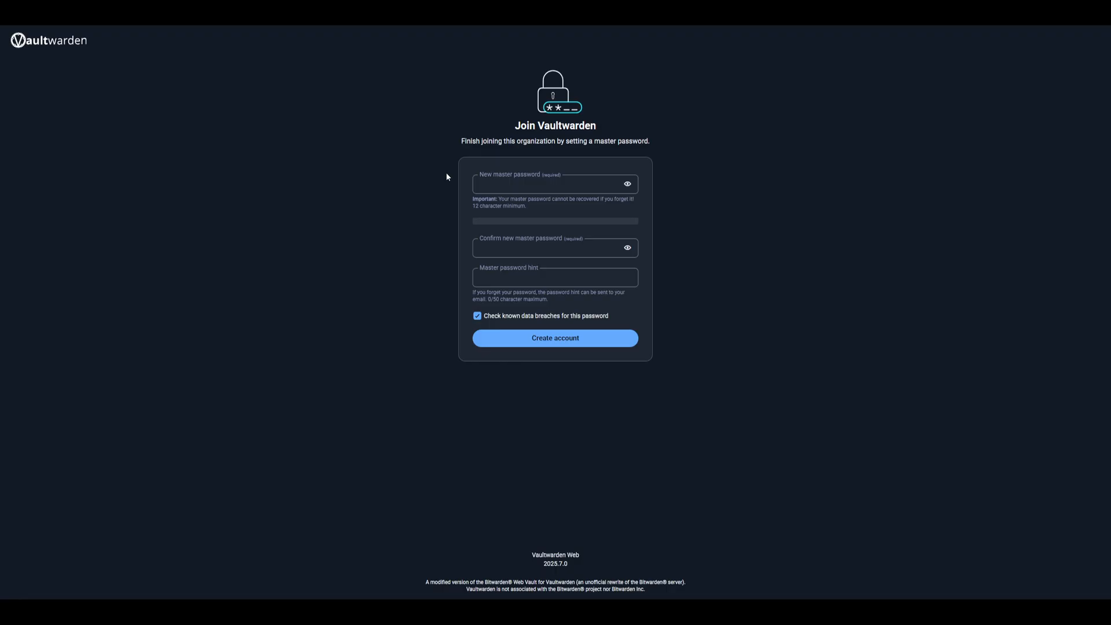
left_click(555, 338)
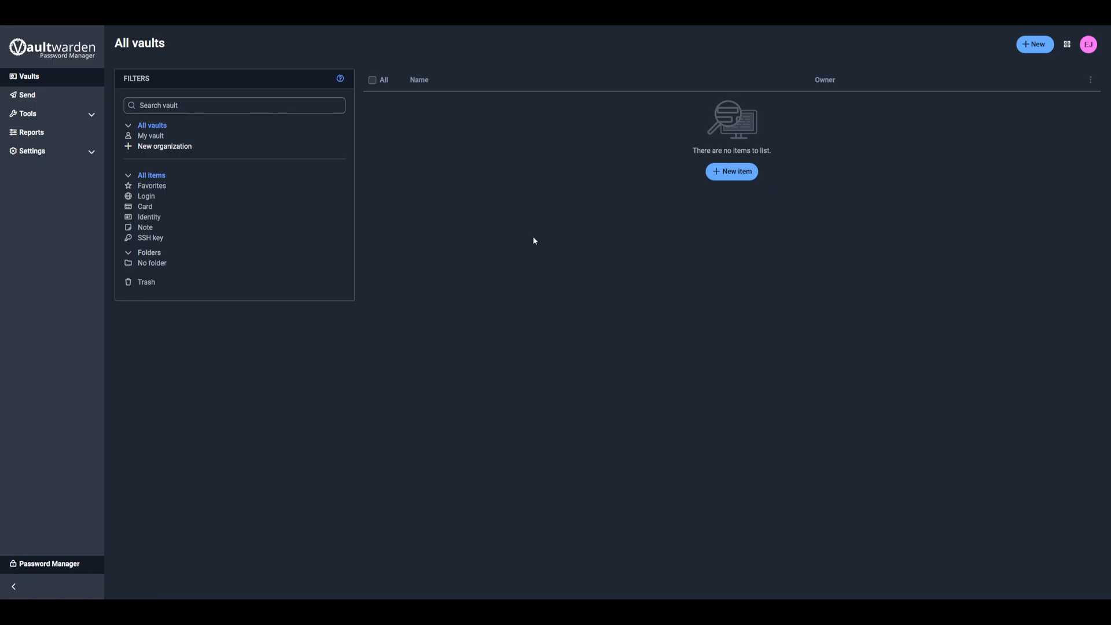
mouse_move(751, 268)
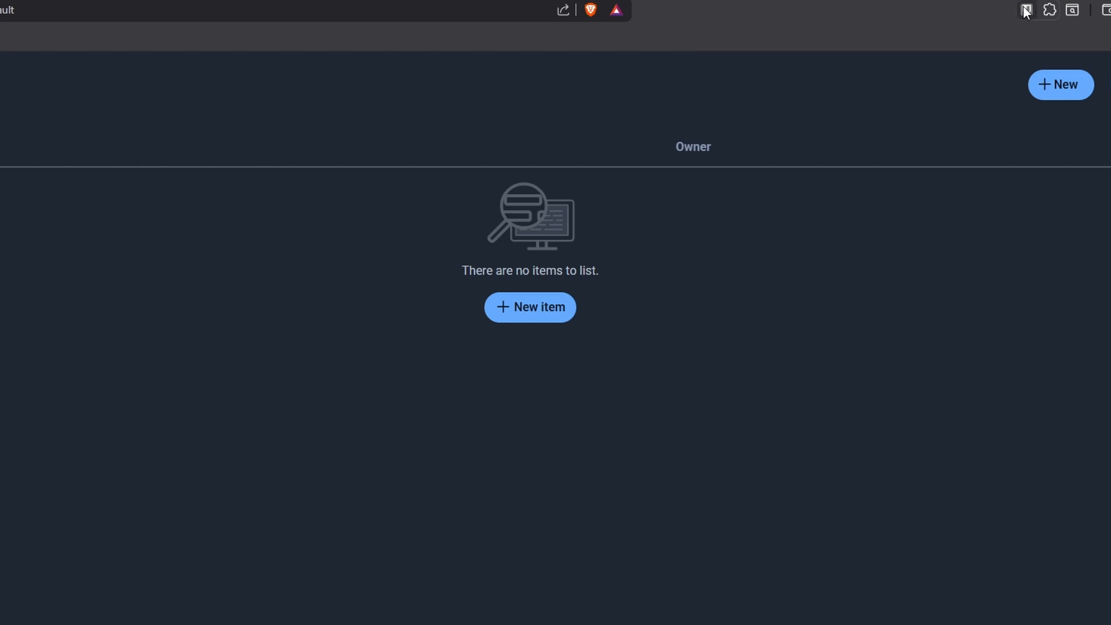
Point the Bitwarden extension at the self-hosted server URL and save it.
left_click(1024, 9)
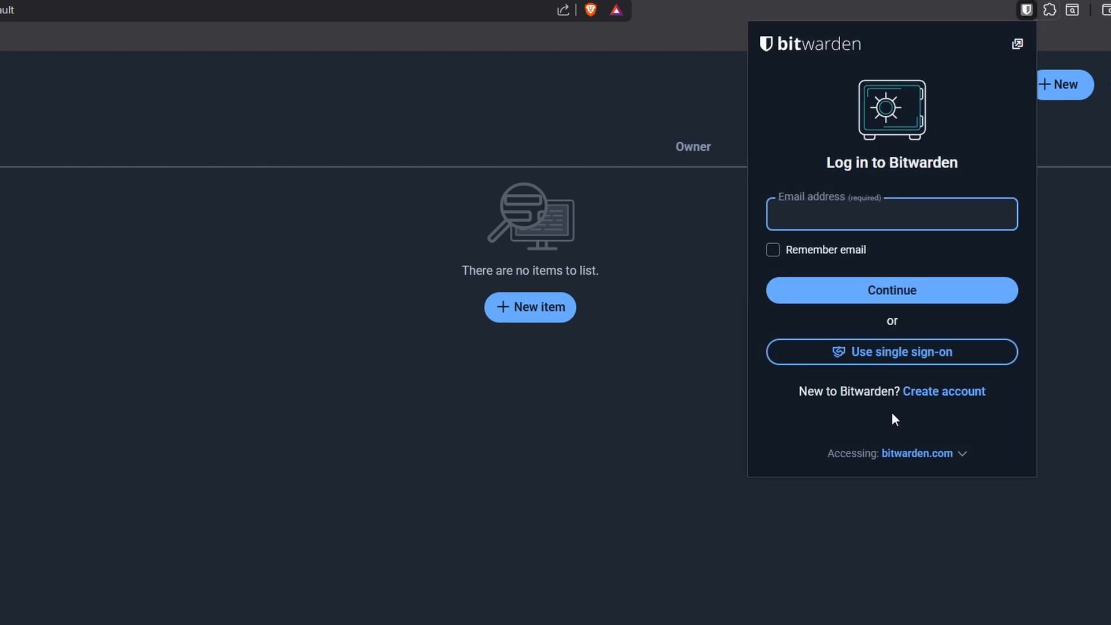
mouse_move(865, 445)
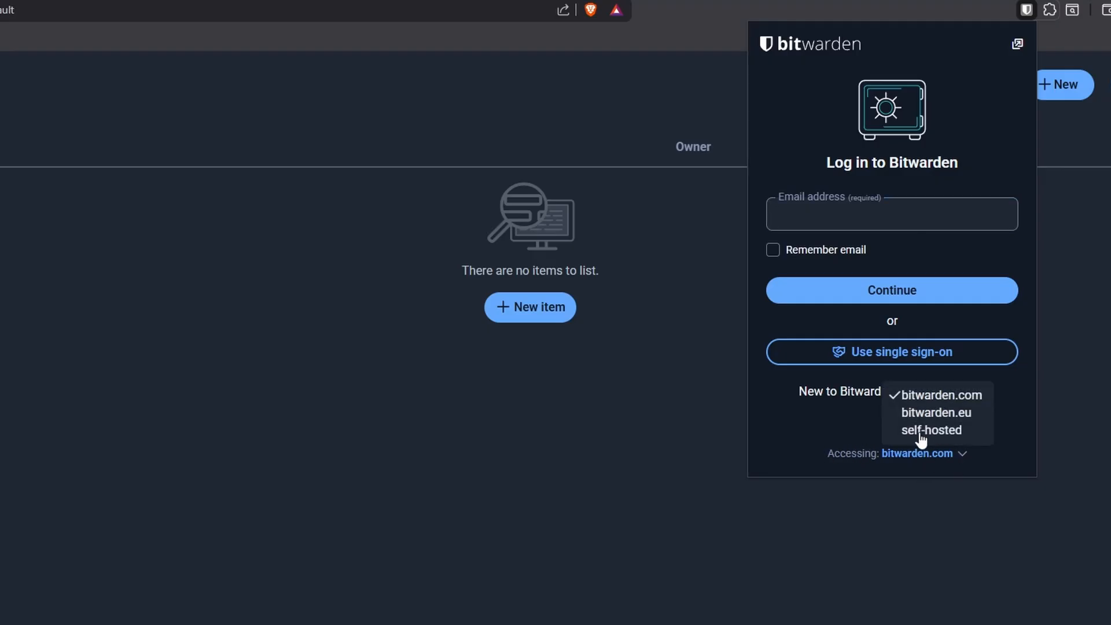
left_click(931, 430)
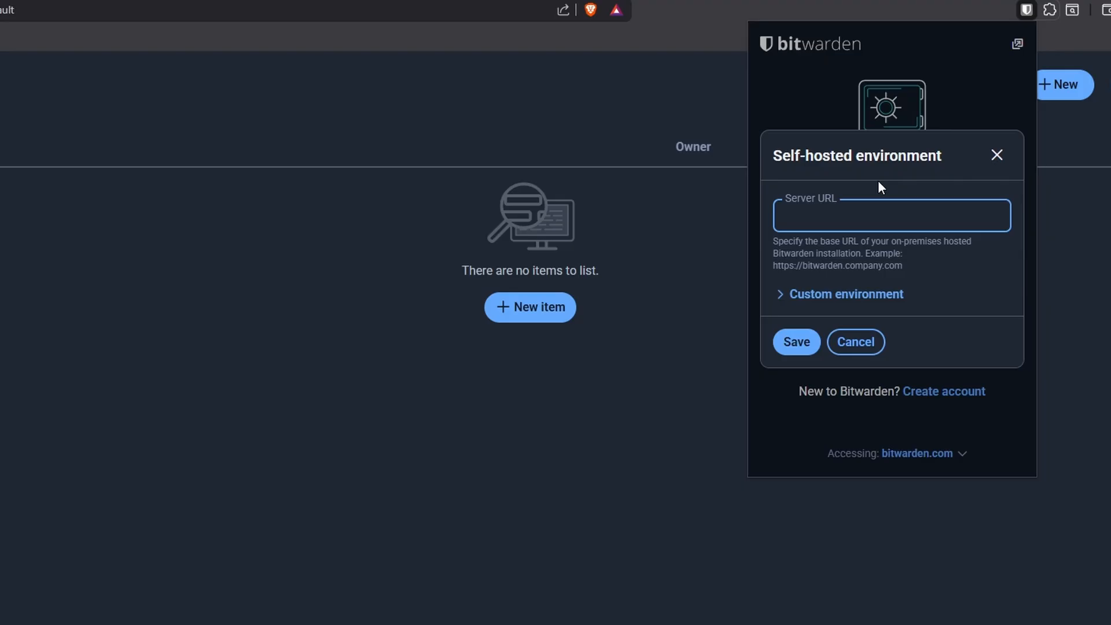
left_click(891, 214)
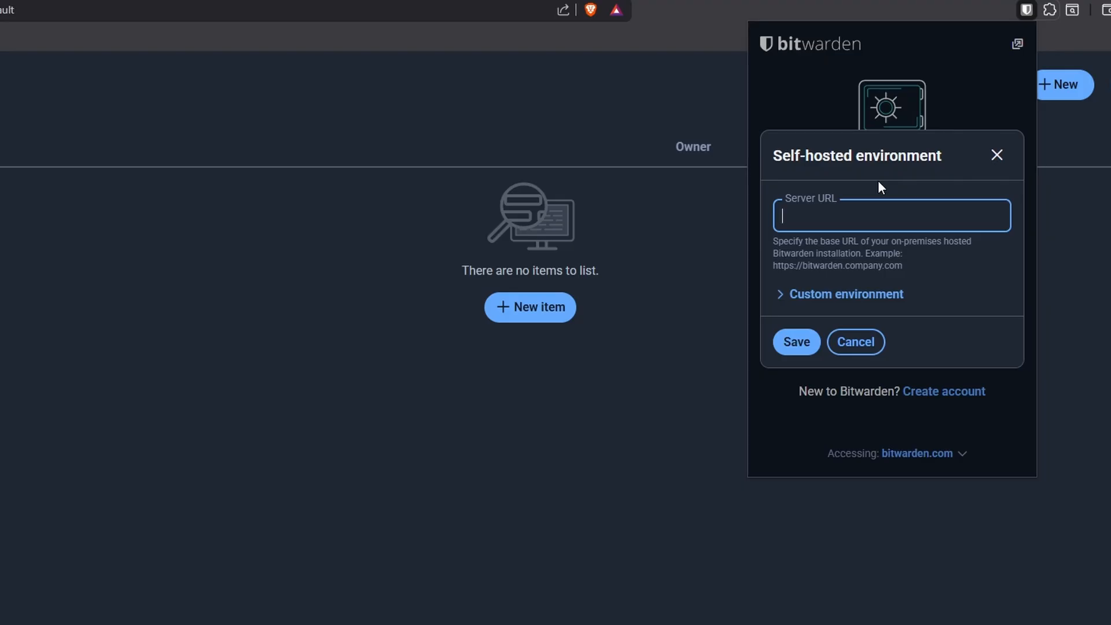
left_click(796, 342)
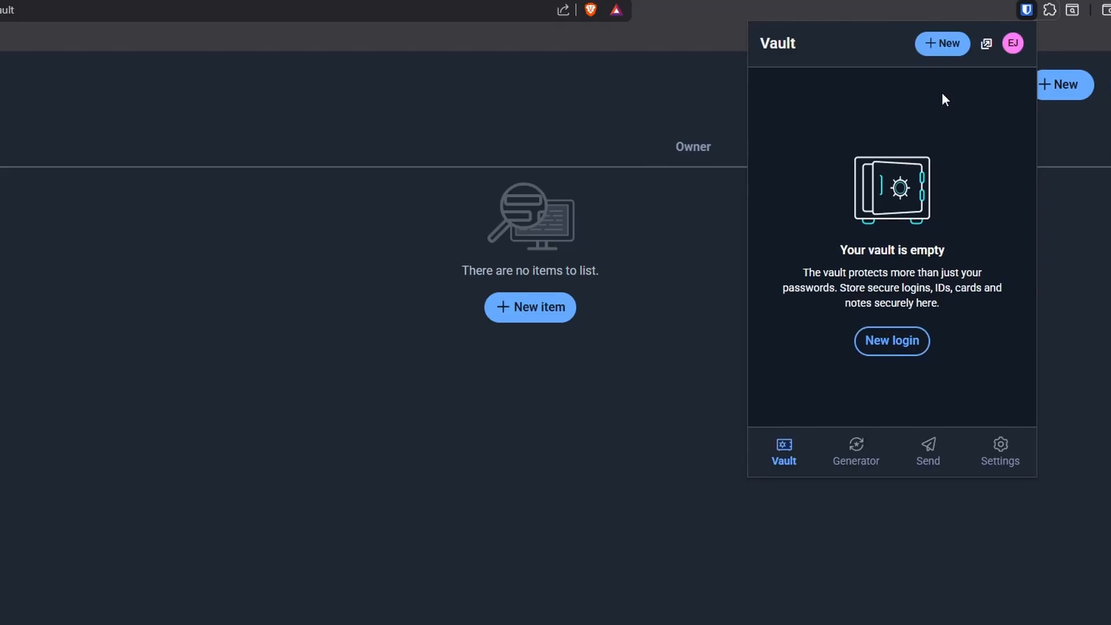
mouse_move(916, 149)
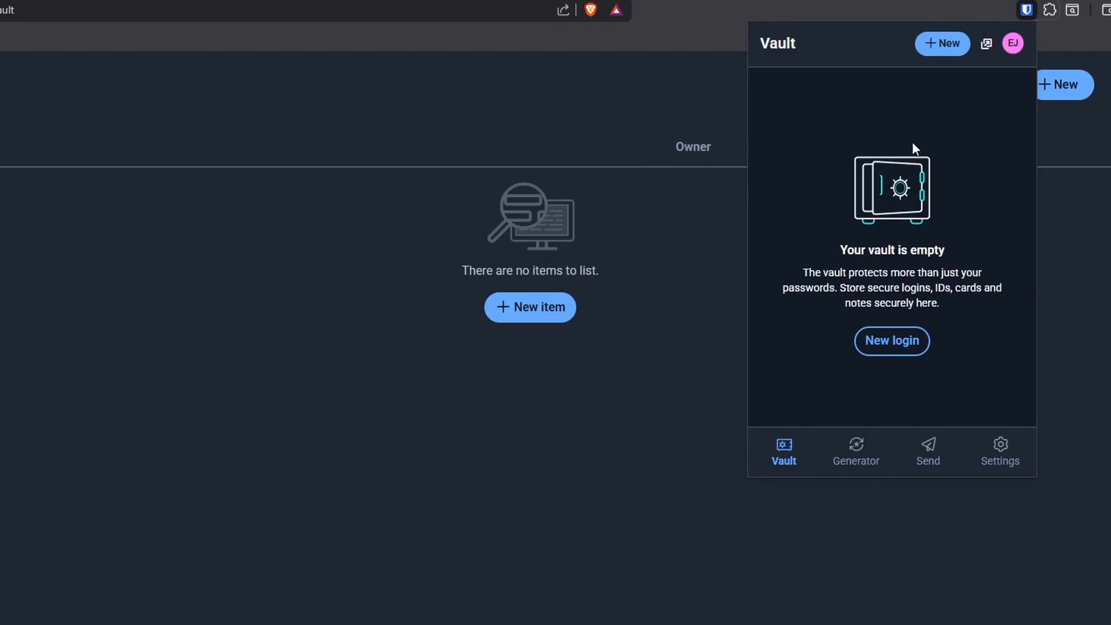
mouse_move(871, 126)
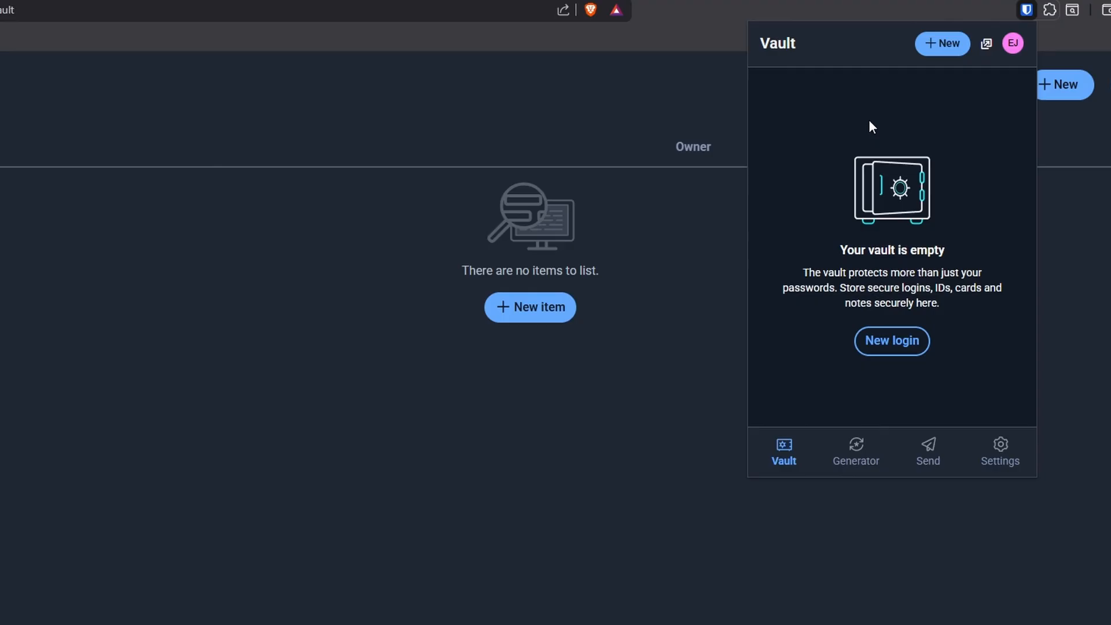
mouse_move(838, 131)
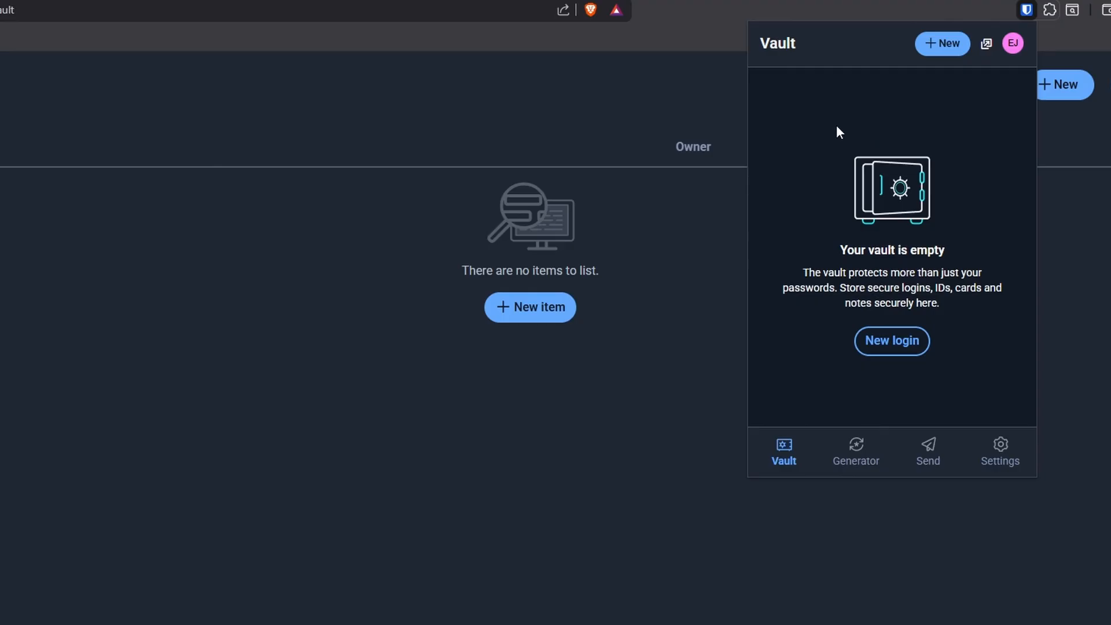